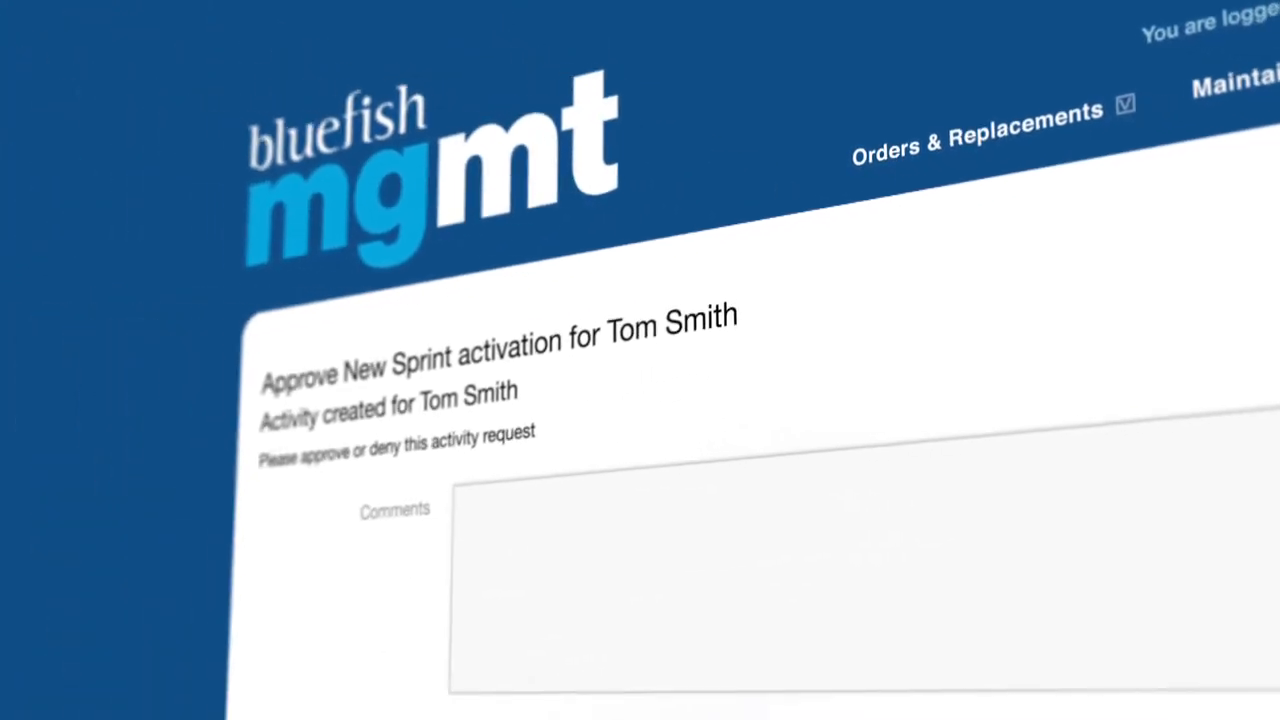
pyautogui.scroll(-3)
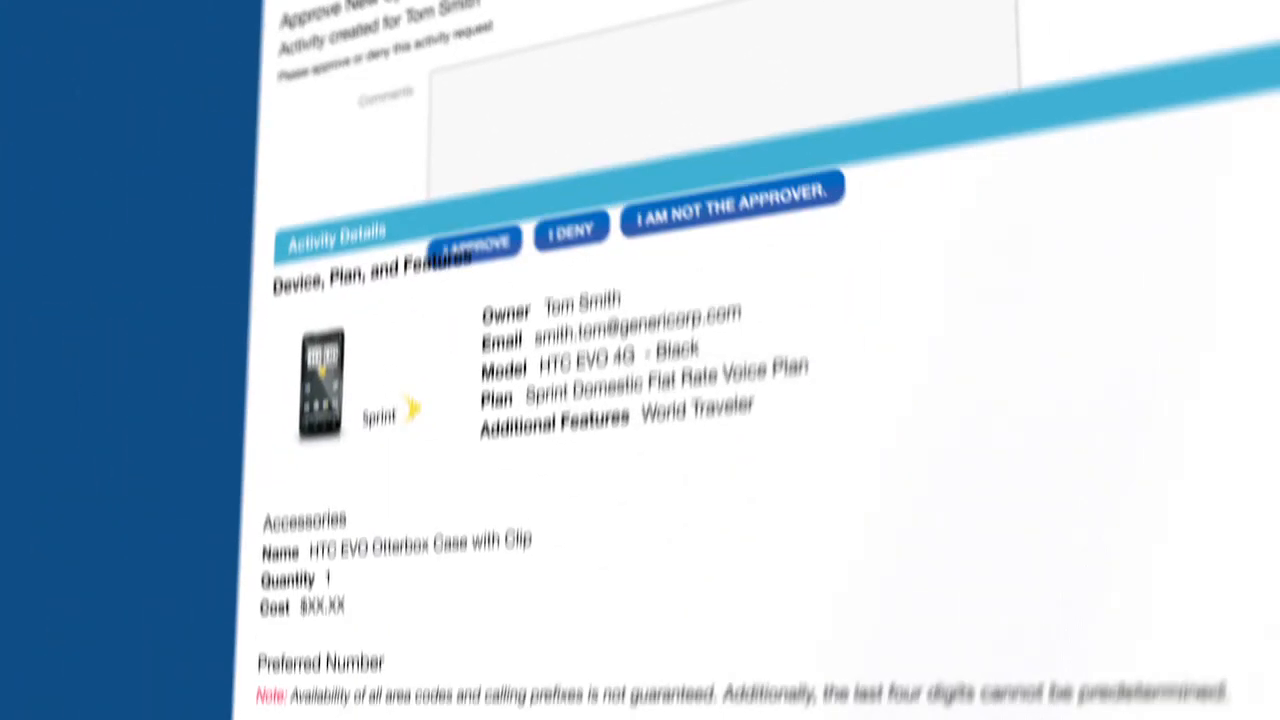
pyautogui.scroll(-3)
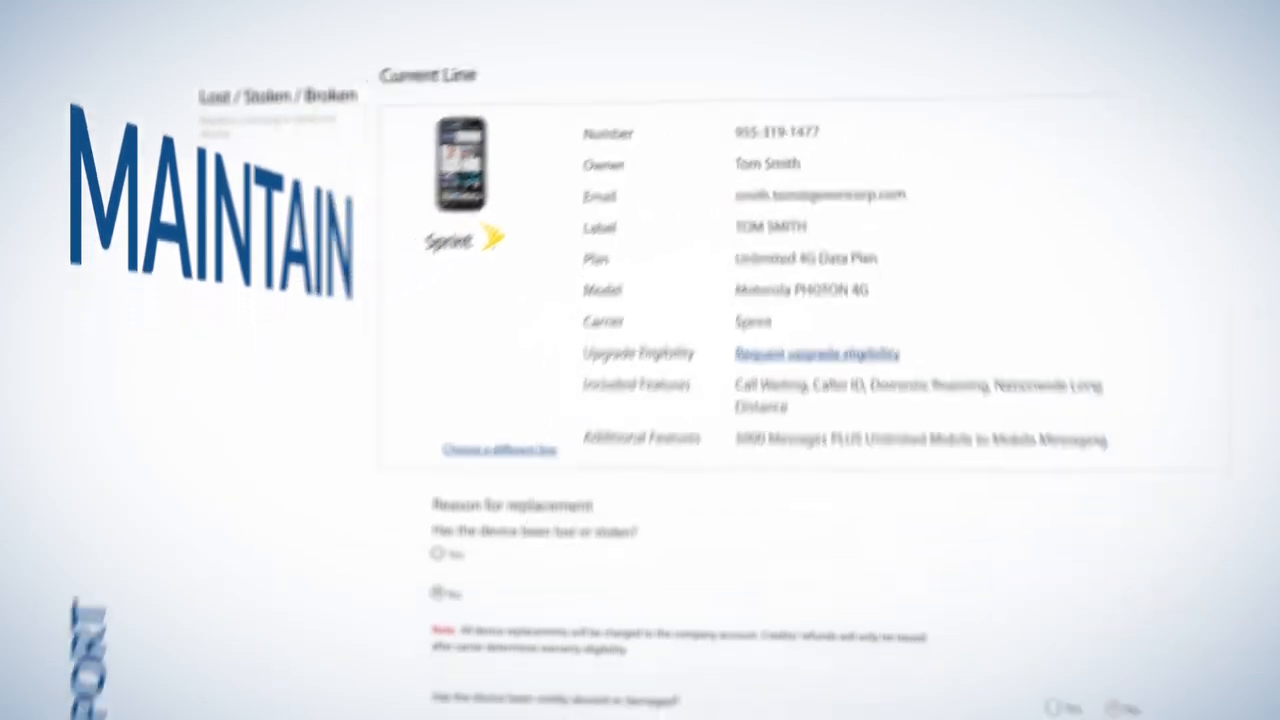
pyautogui.scroll(-3)
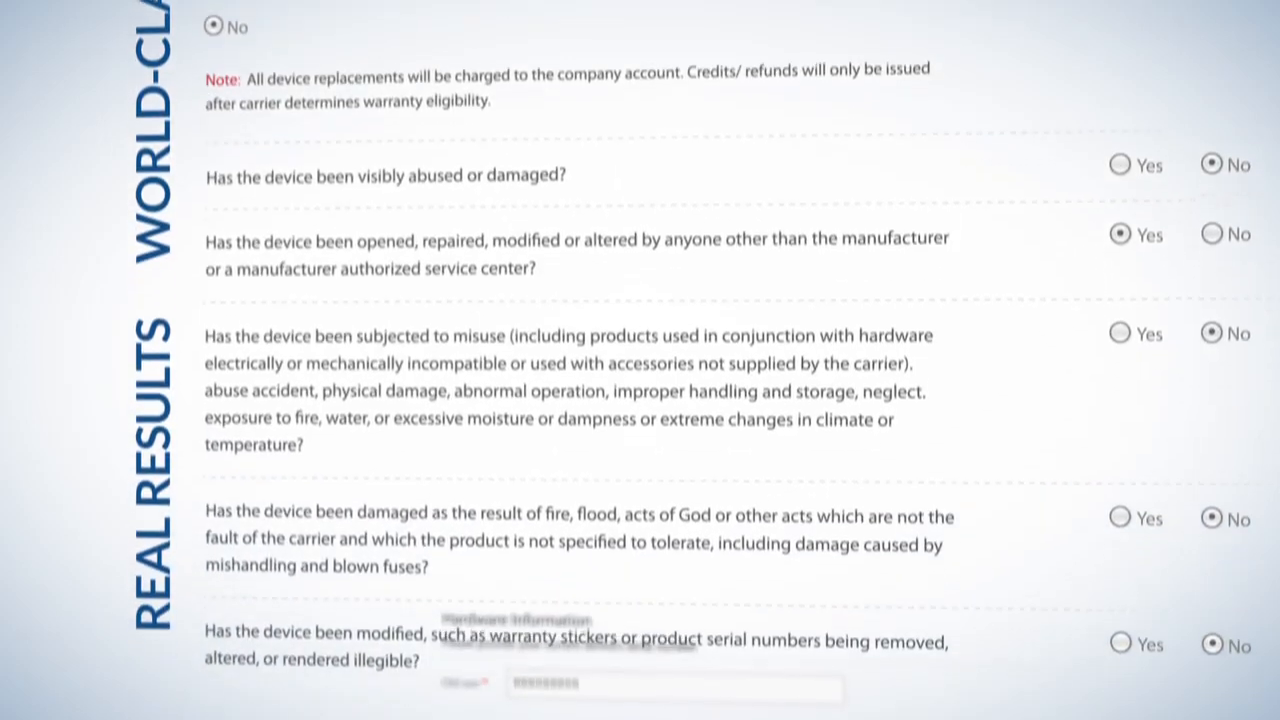
pyautogui.scroll(-3)
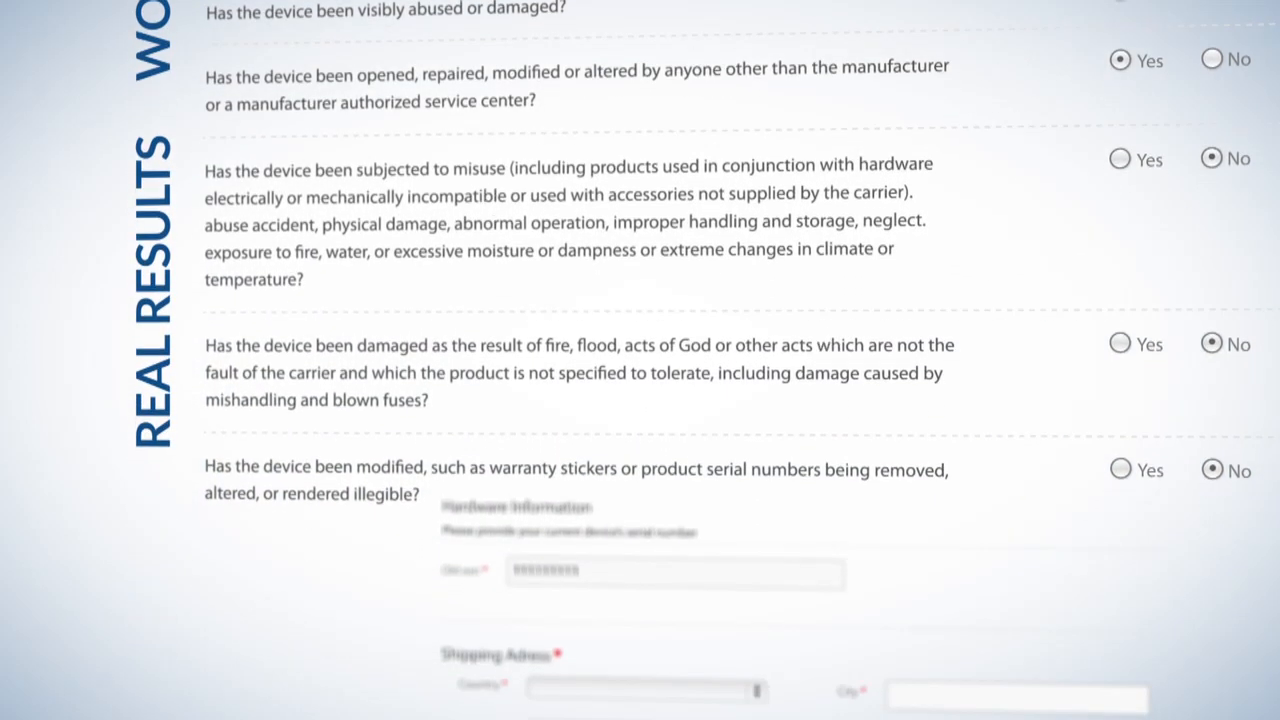